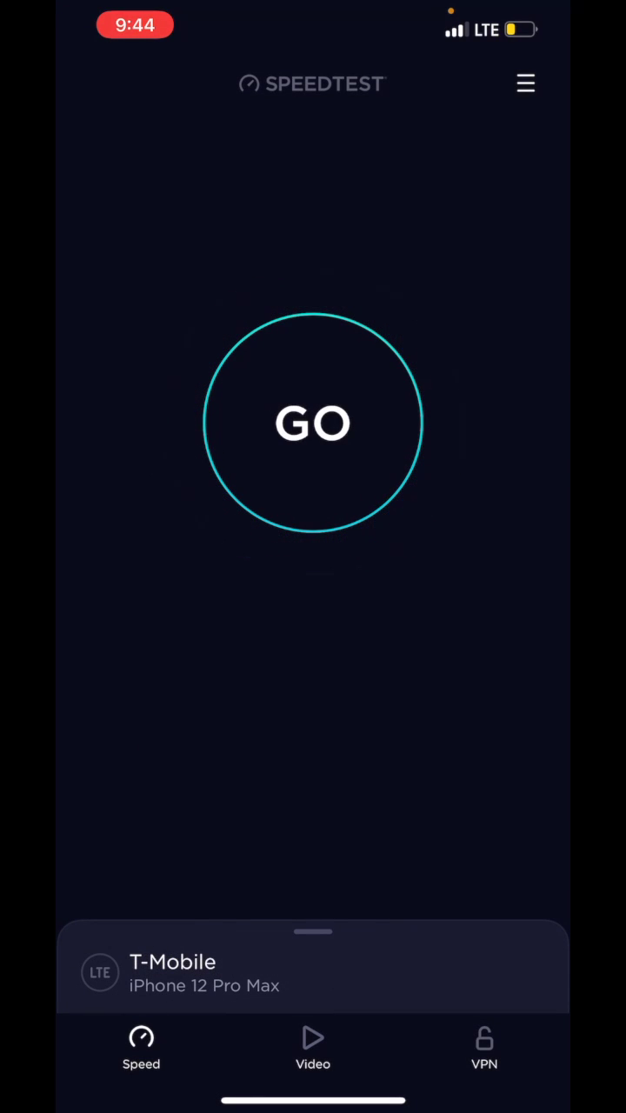
Start a T-Mobile LTE speed test, yielding 223 Mbps down, 49.5 Mbps up, 42 ms ping.
{"action": "left_click", "coordinate": [312, 424]}
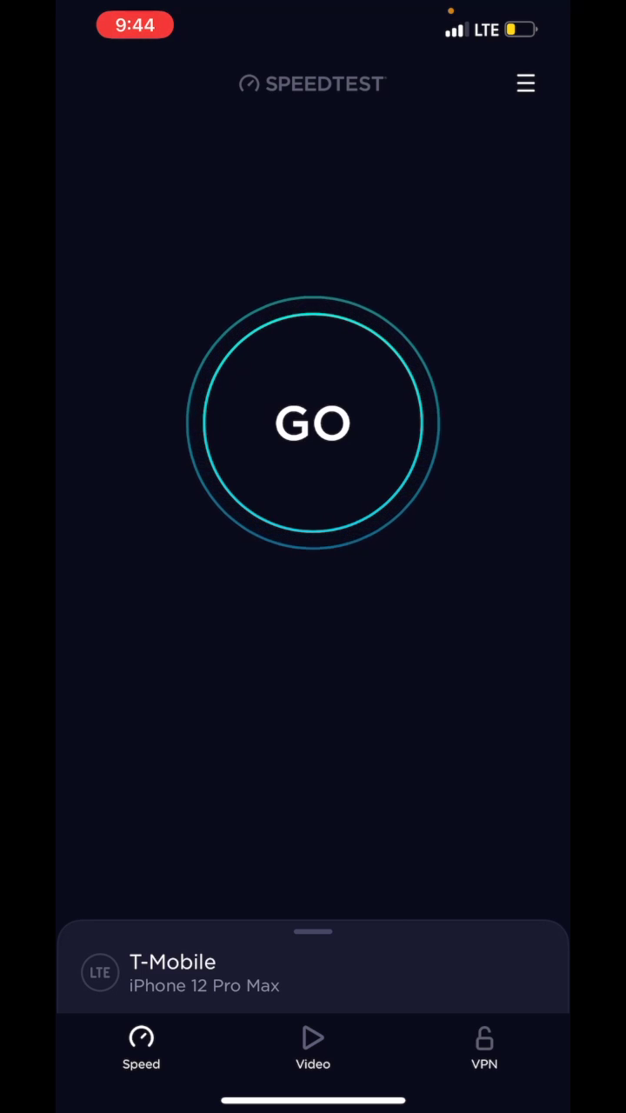
{"action": "left_click", "coordinate": [313, 423]}
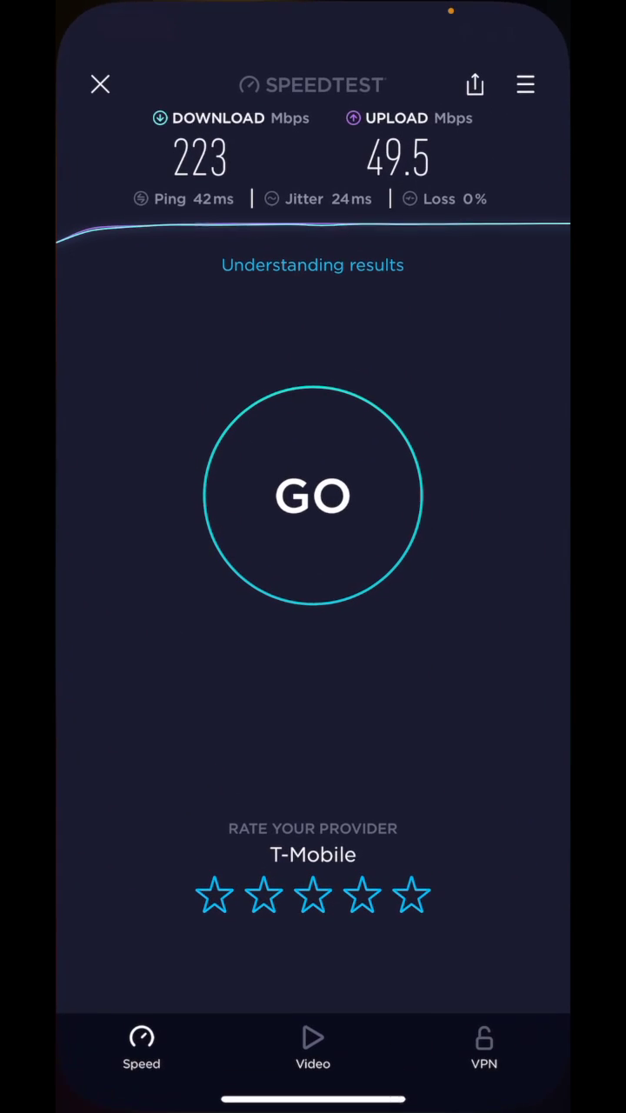
Run a second speed test, now on T-Mobile 5G.
{"action": "left_click", "coordinate": [313, 496]}
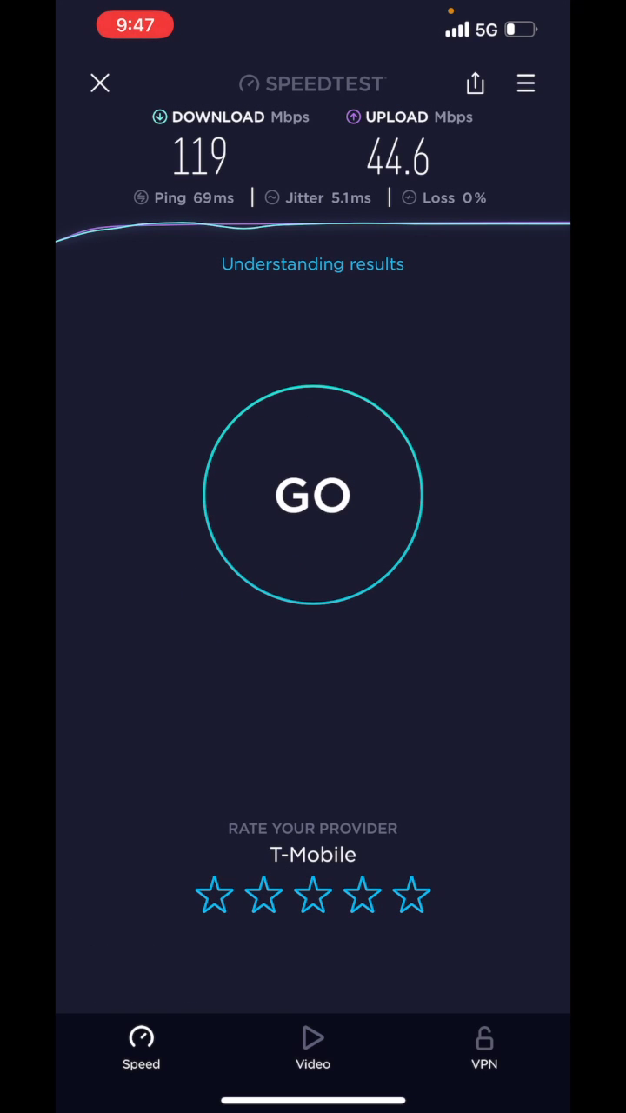
Begin a third 5G test against the CenturyLink St. Paul, MN server.
{"action": "left_click", "coordinate": [312, 495]}
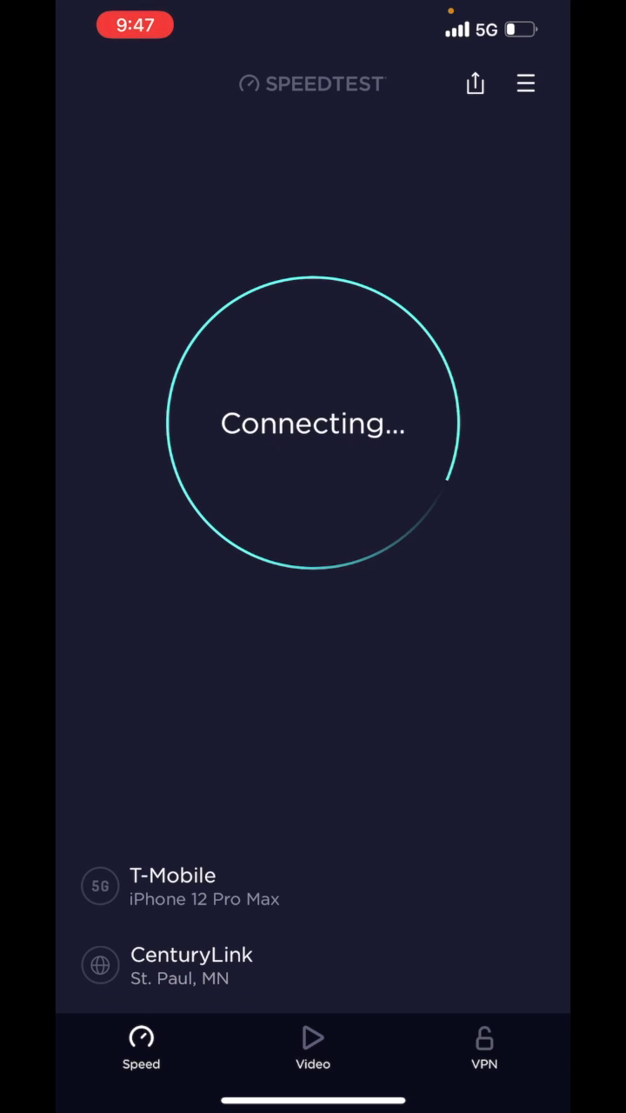